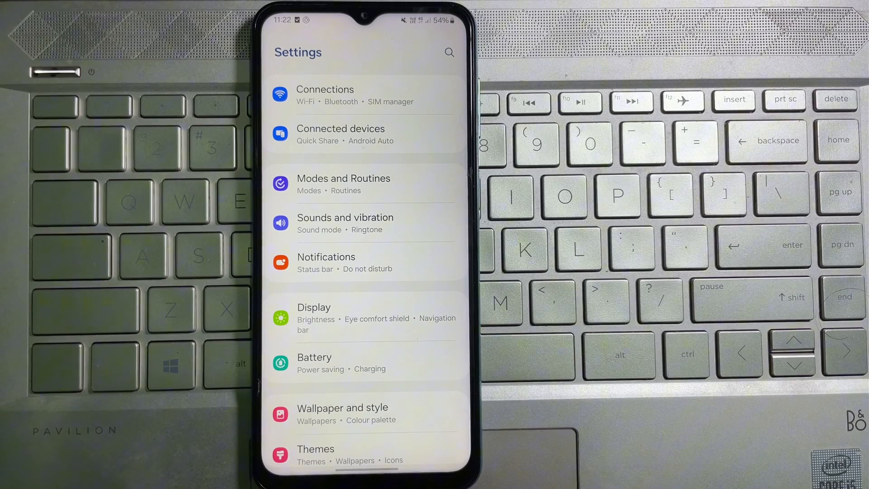
Scroll the main Settings list down toward the Accessibility entry
scroll(up, 3)
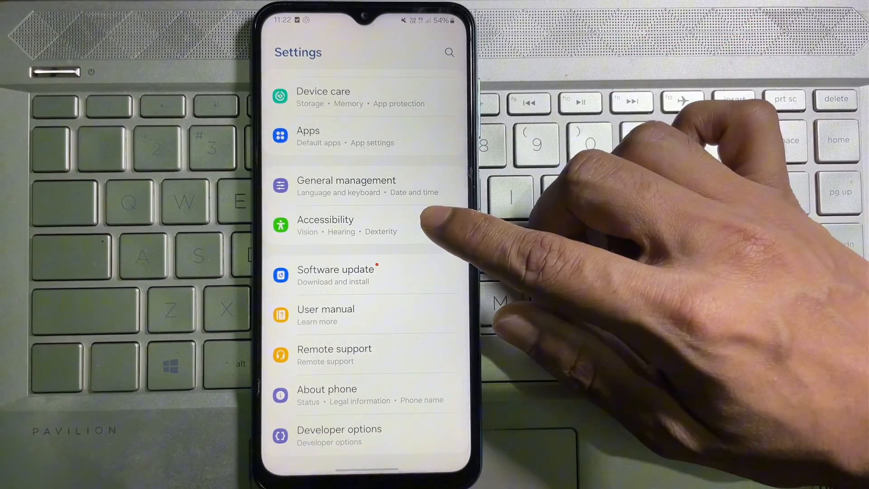
Navigate into Accessibility and then Interaction and dexterity
click(325, 225)
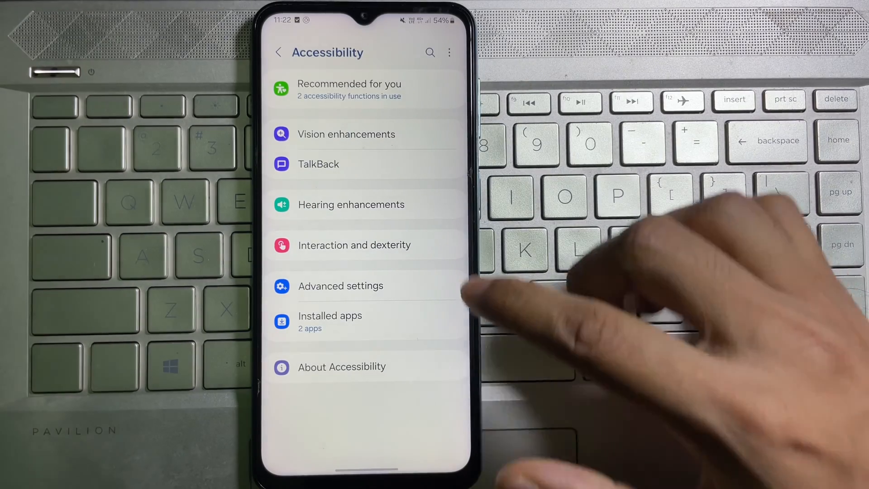
click(353, 246)
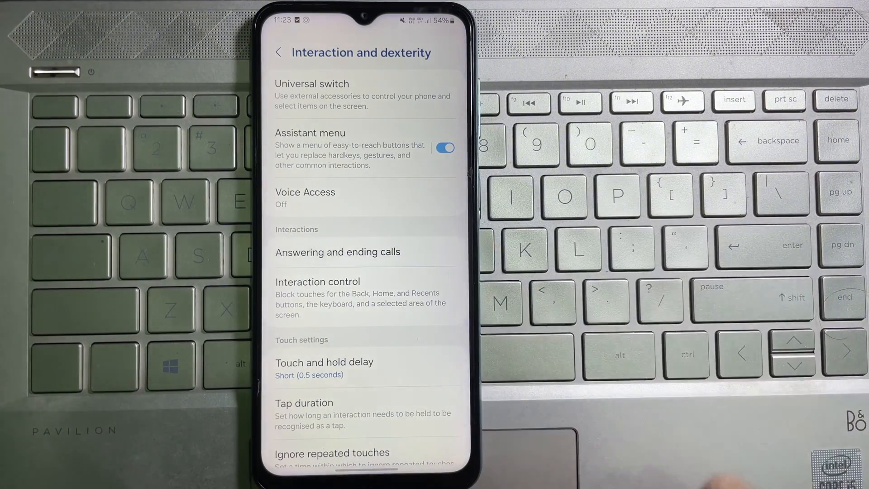
Enable Answer automatically under Answering and ending calls, set to after 2 seconds
click(336, 251)
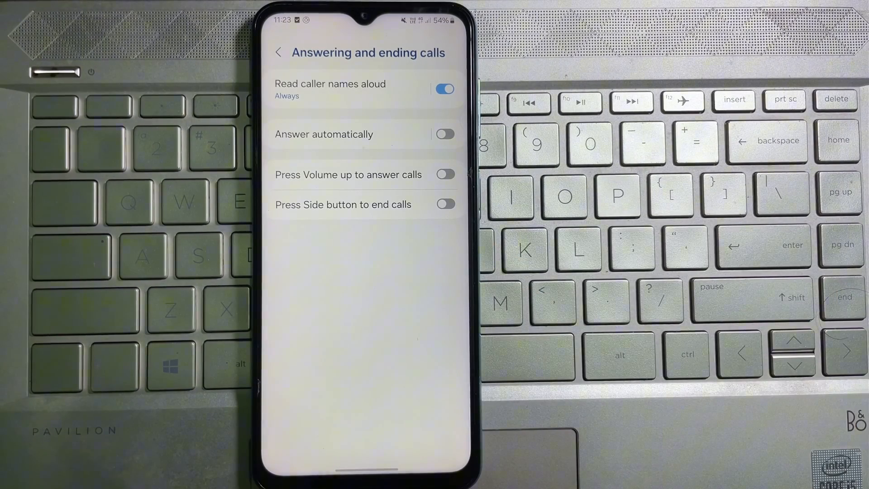
click(324, 134)
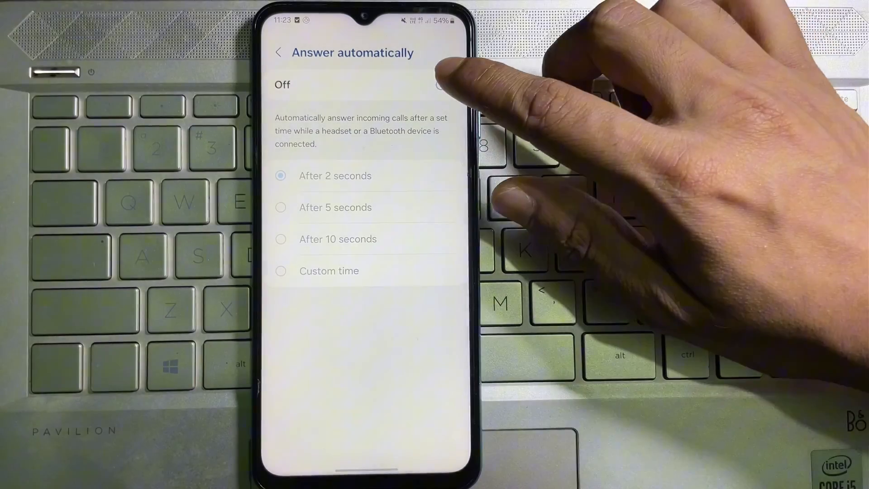
click(444, 84)
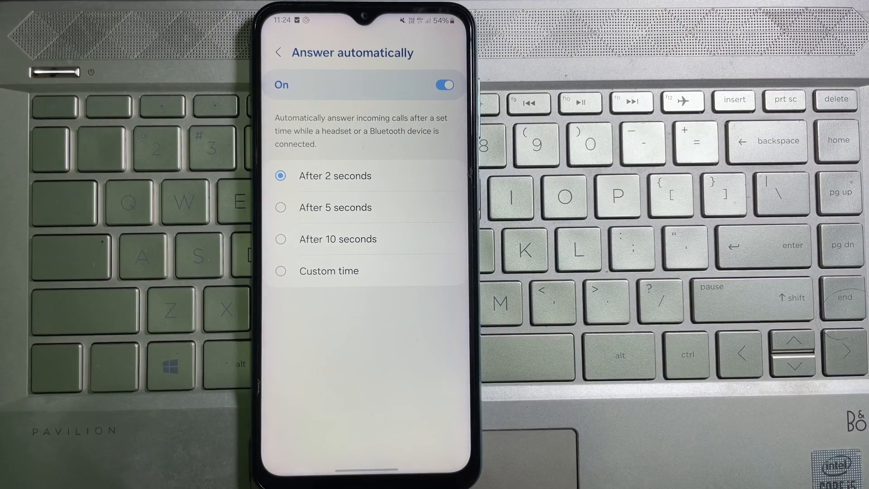